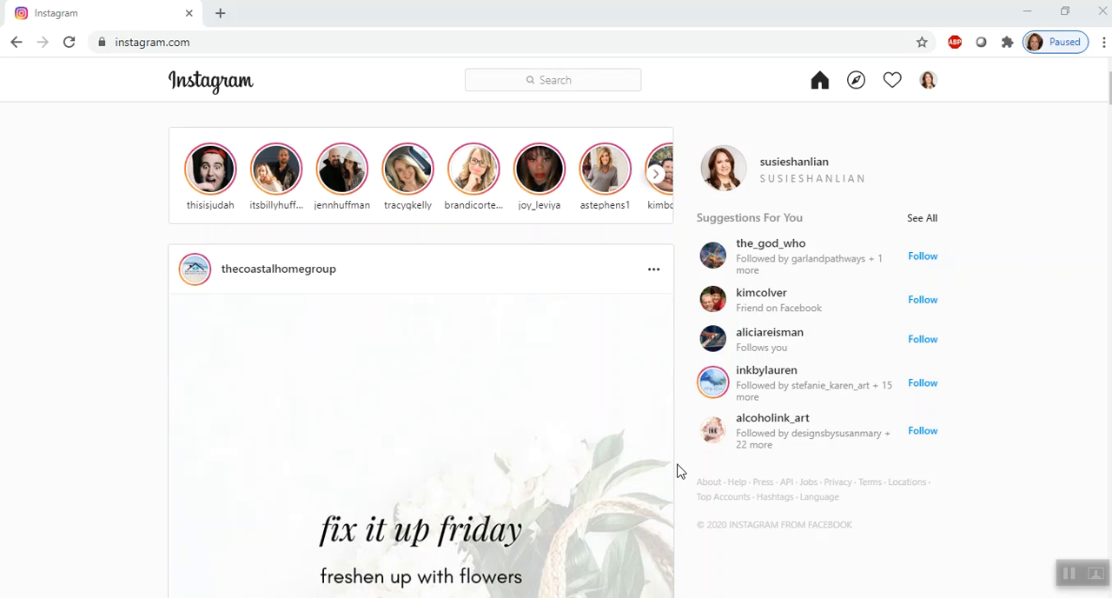
mouse_move(694, 454)
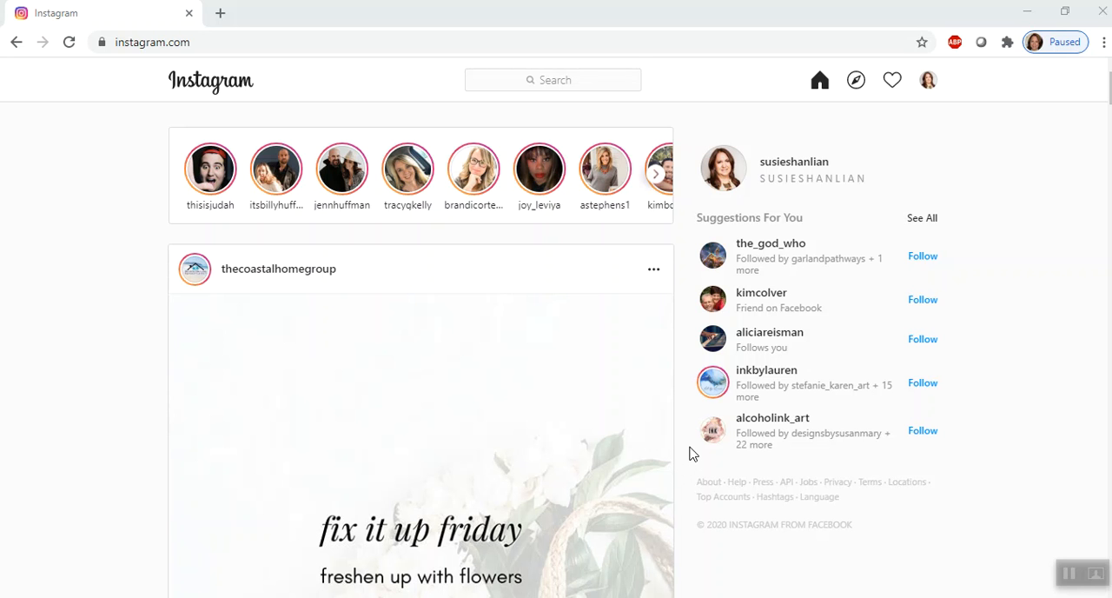
mouse_move(691, 441)
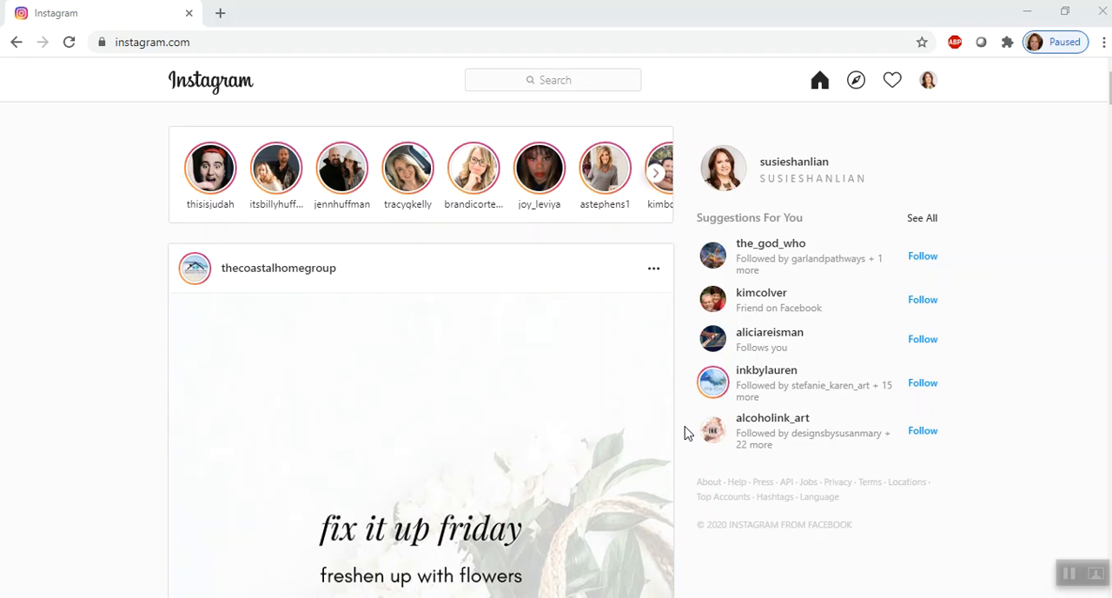
Step: Bring up Chrome's developer tools beside the Instagram page via the browser menu and F12
scroll(down, 3)
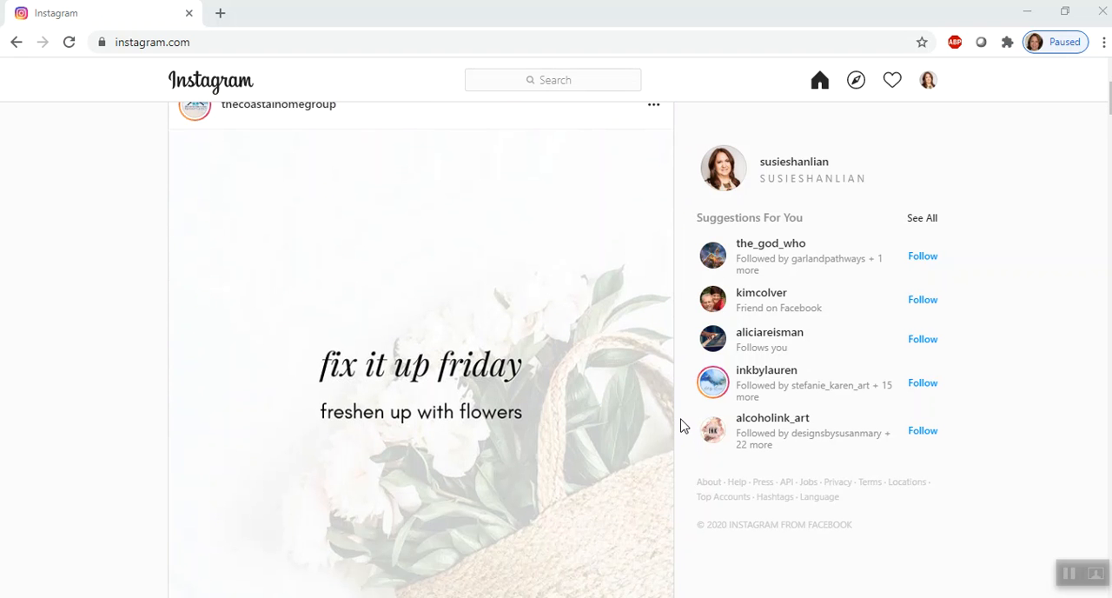
scroll(down, 3)
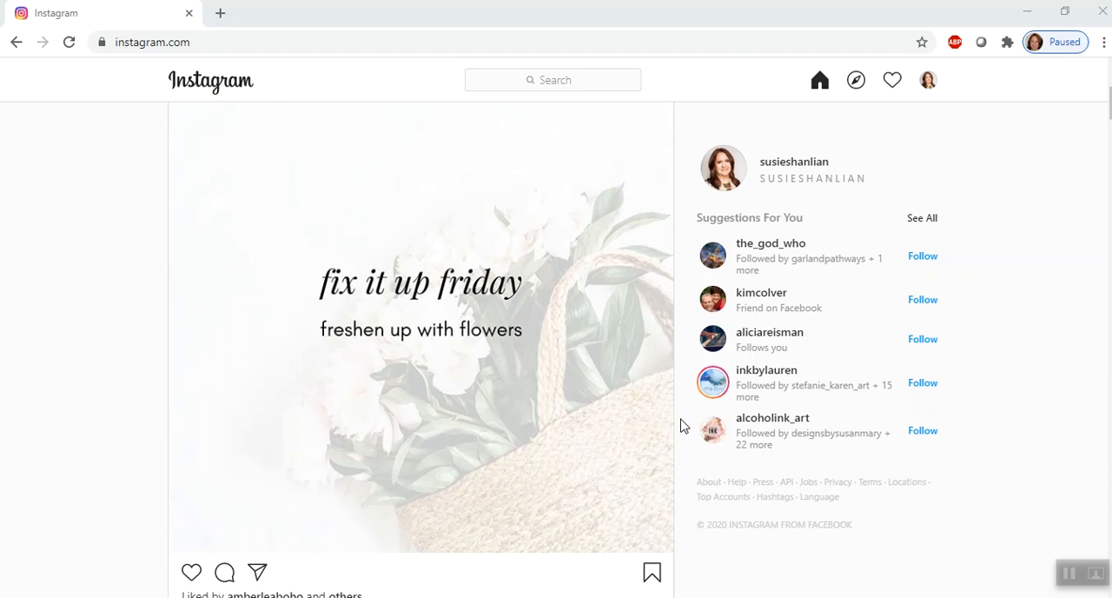
scroll(down, 3)
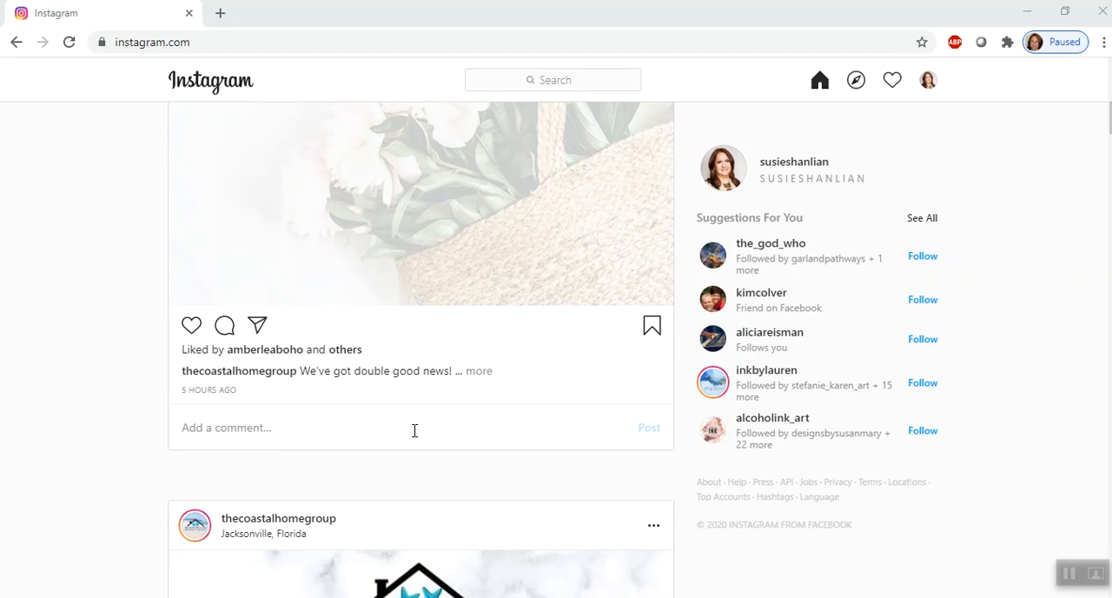
mouse_move(403, 430)
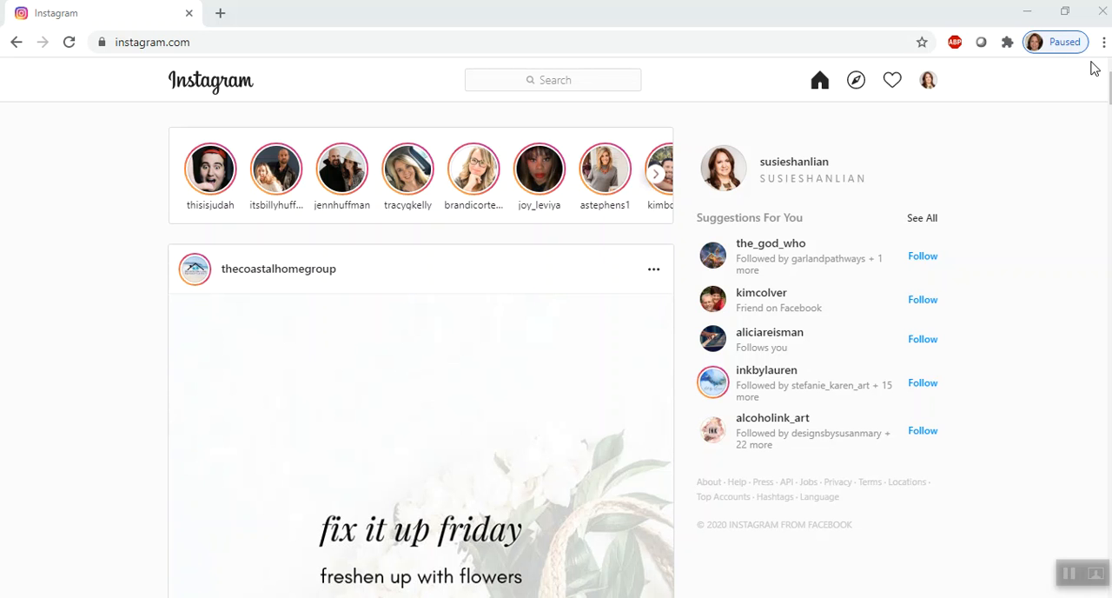
mouse_move(1103, 42)
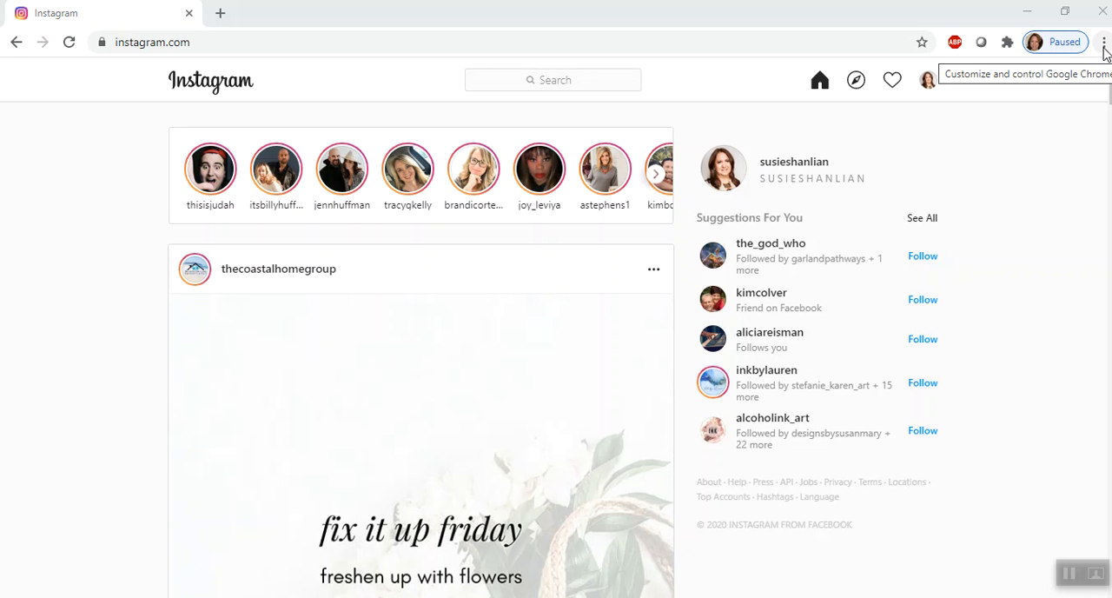
click(1103, 42)
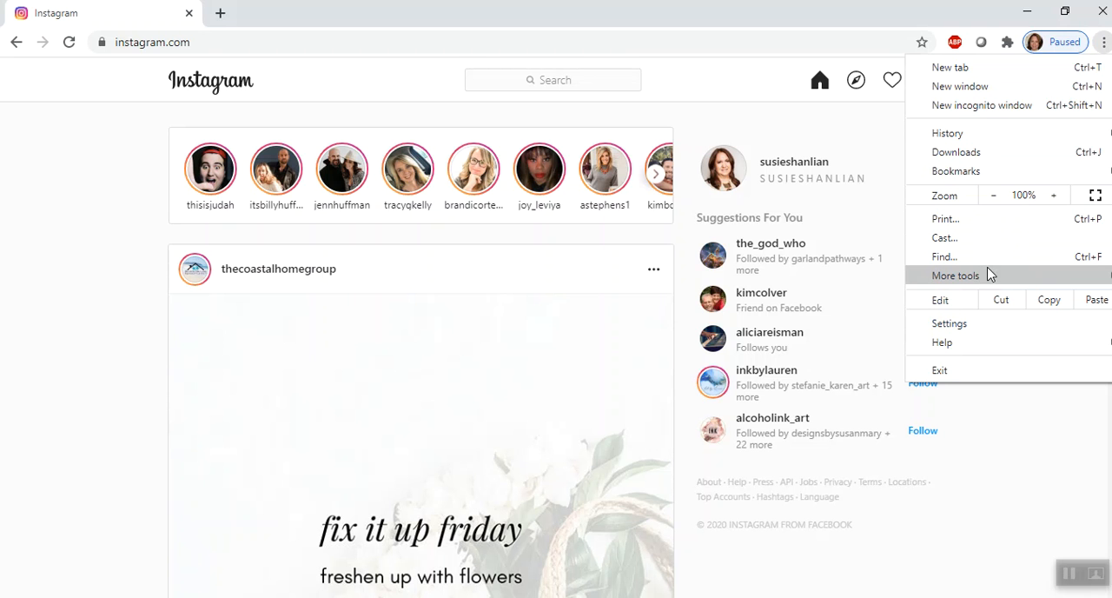
click(955, 274)
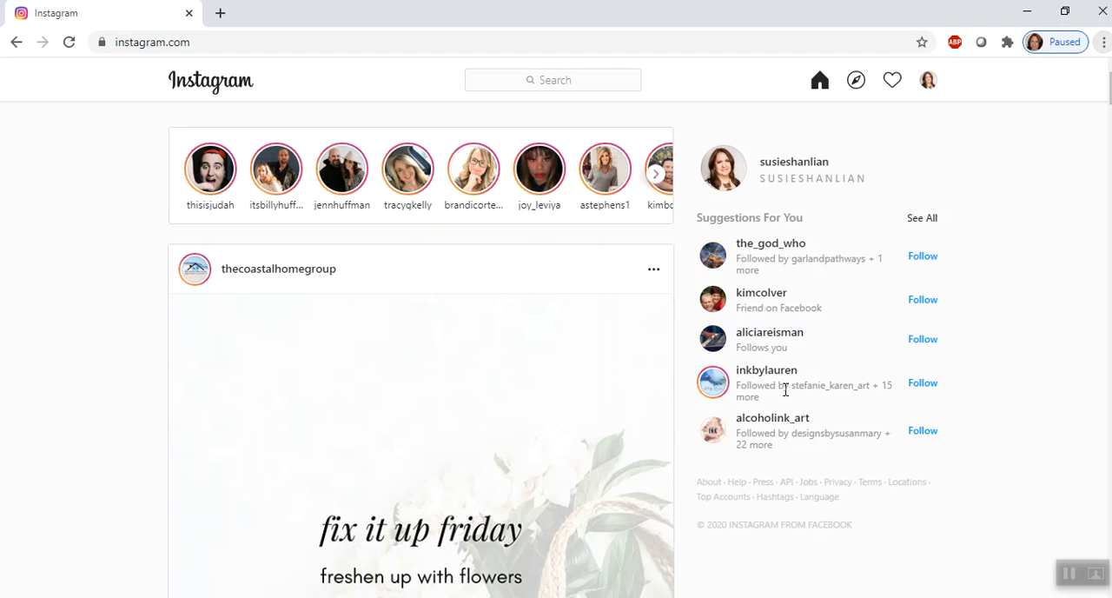
key(F12)
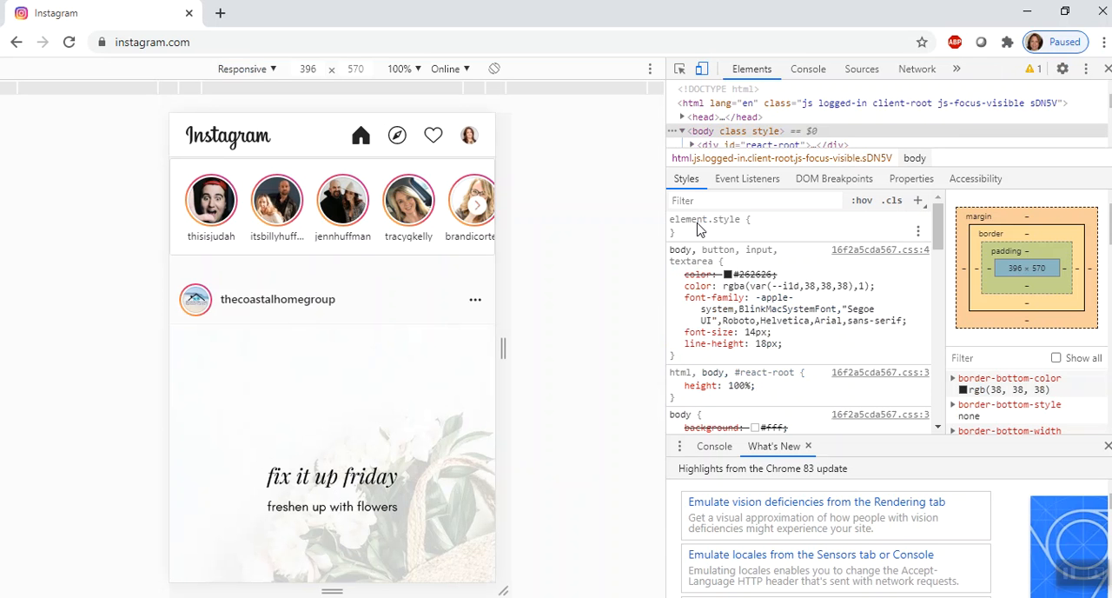
mouse_move(702, 69)
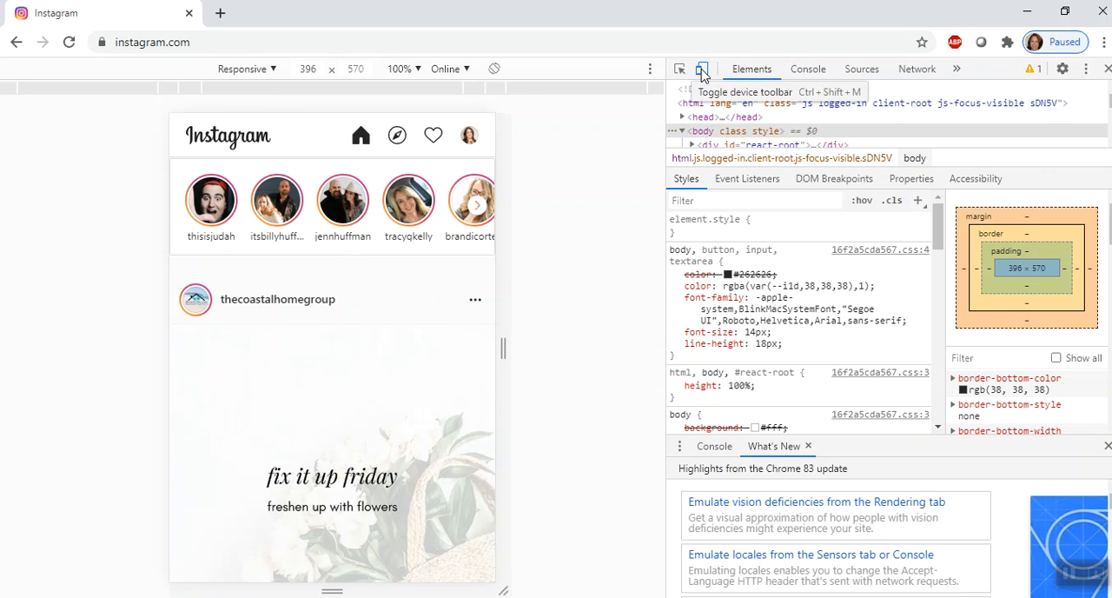
mouse_move(704, 78)
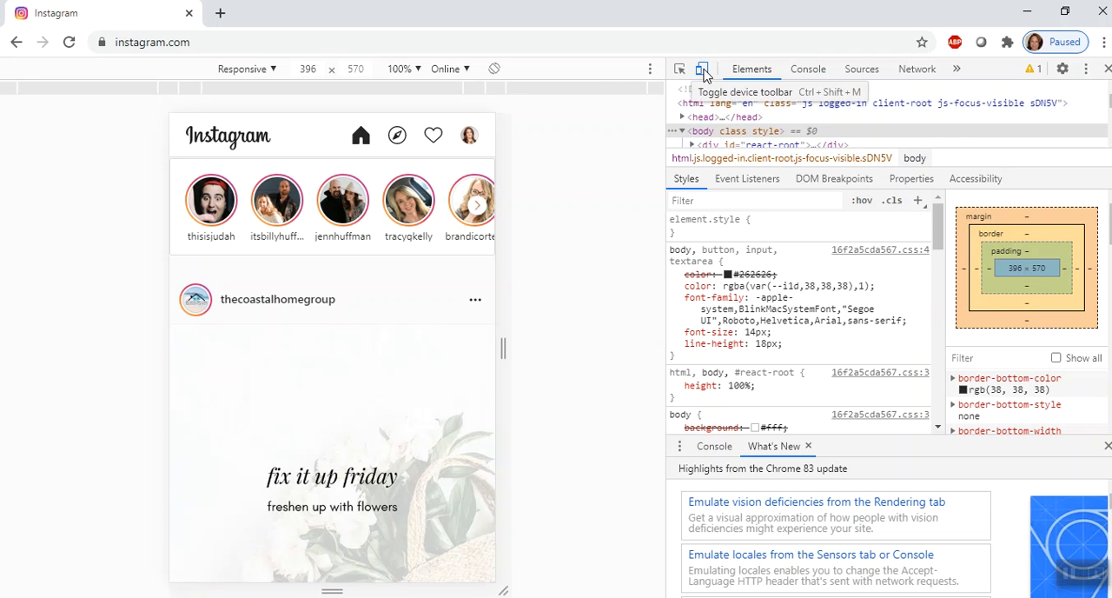
Step: Toggle the device toolbar off and back on so Instagram shows in a phone-sized responsive view
click(702, 69)
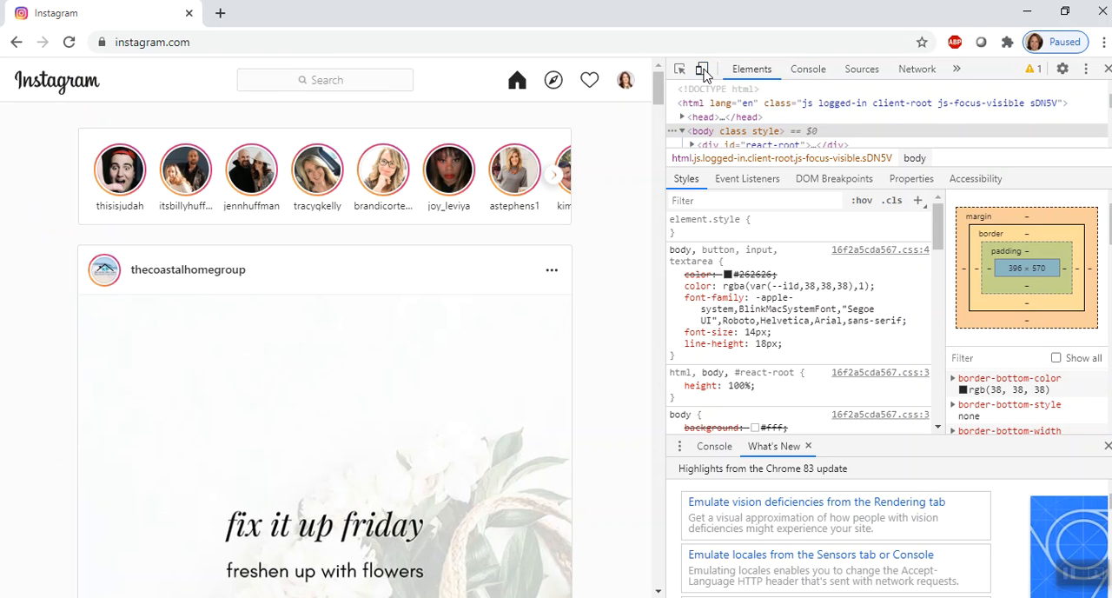
click(702, 69)
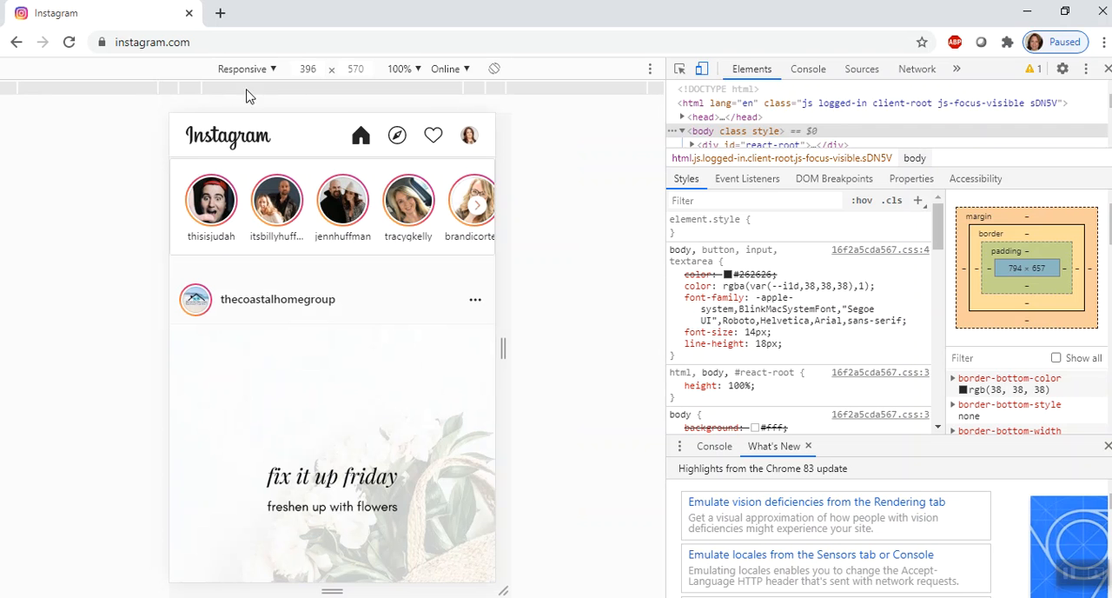
Step: Reload Instagram so its mobile layout loads with the + add-photo button in the emulated phone view
click(70, 42)
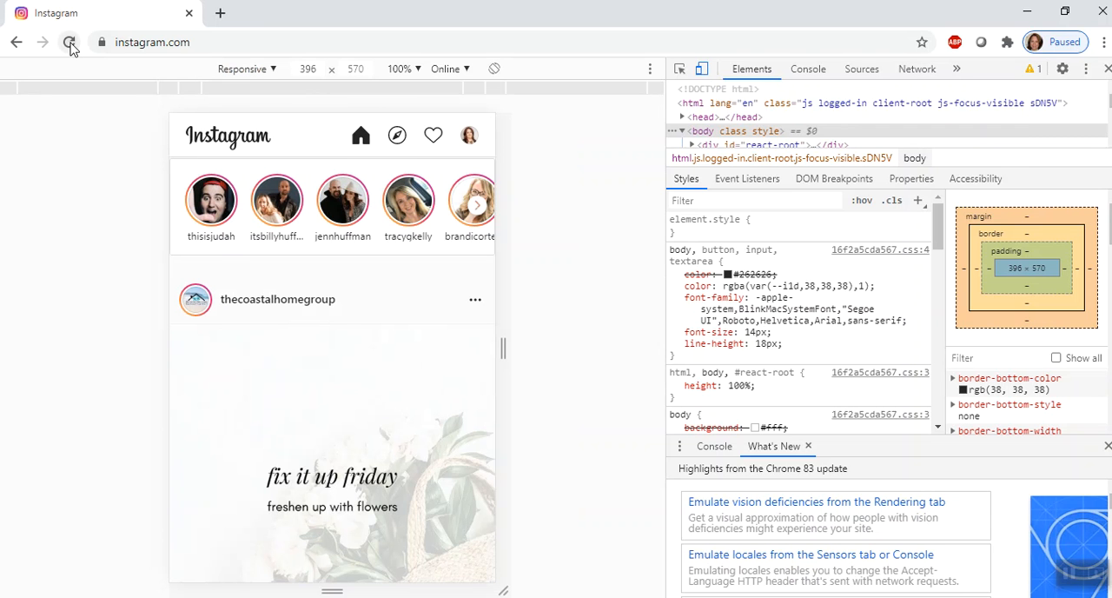
click(70, 41)
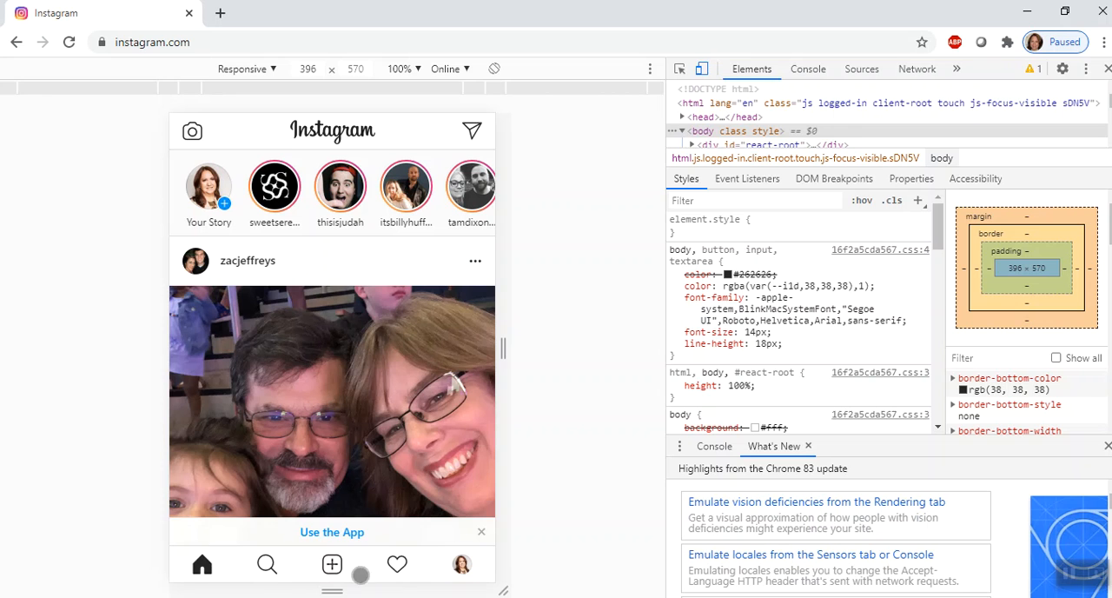
mouse_move(162, 553)
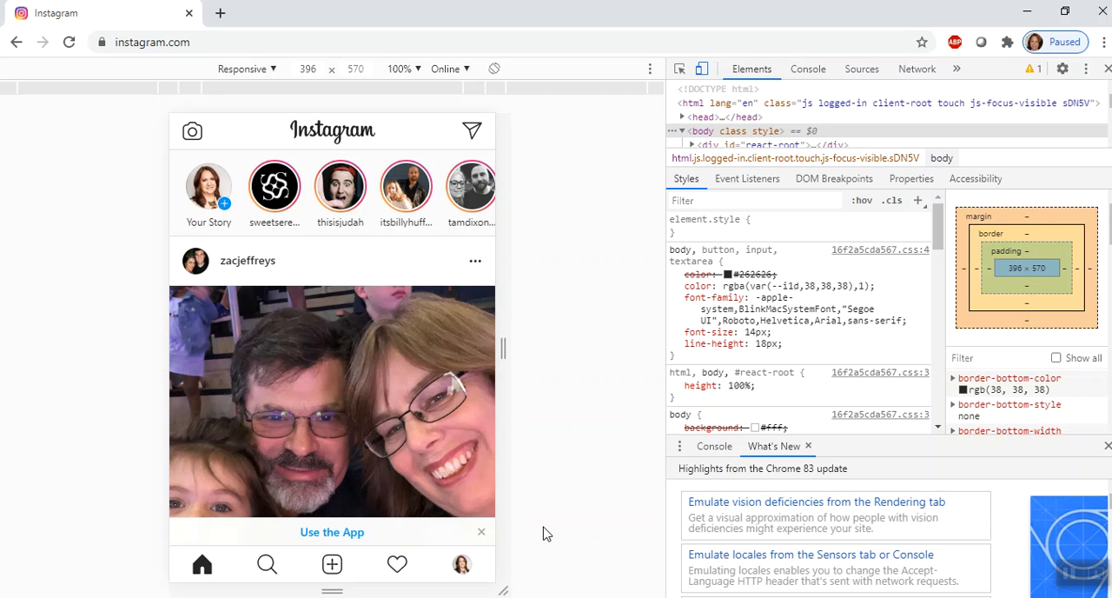
mouse_move(563, 368)
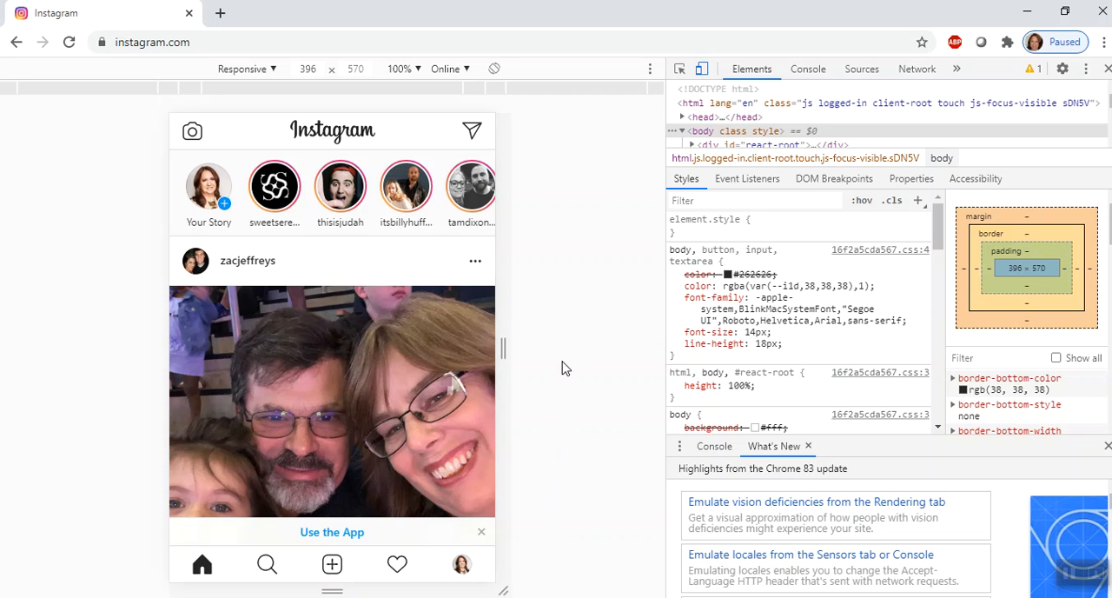